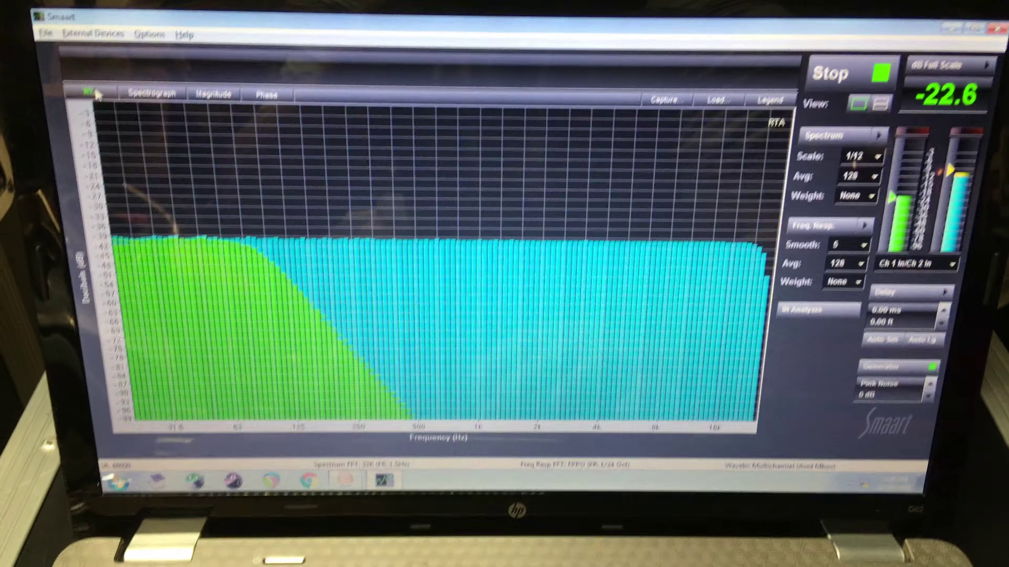
Show the magnitude response plot with the sub and main crossover traces
click(216, 94)
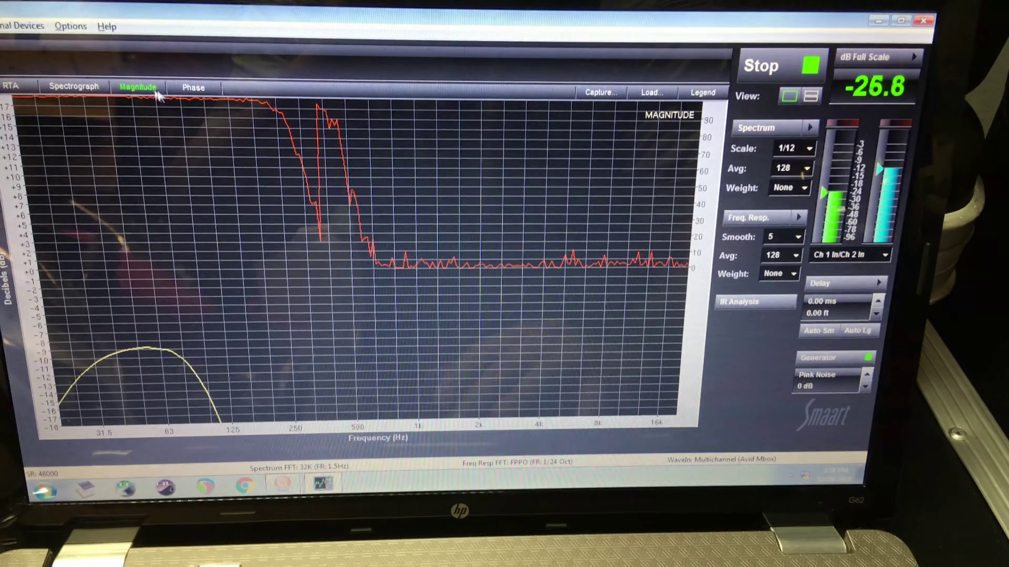